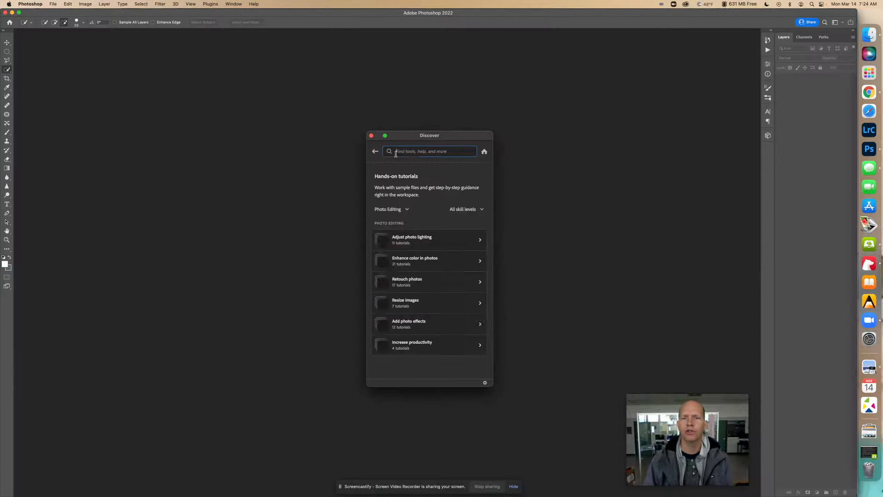
# - Filter Discover to Beginner and start the Select and mask 'Make the background transparent' tutorial
pyautogui.click(391, 209)
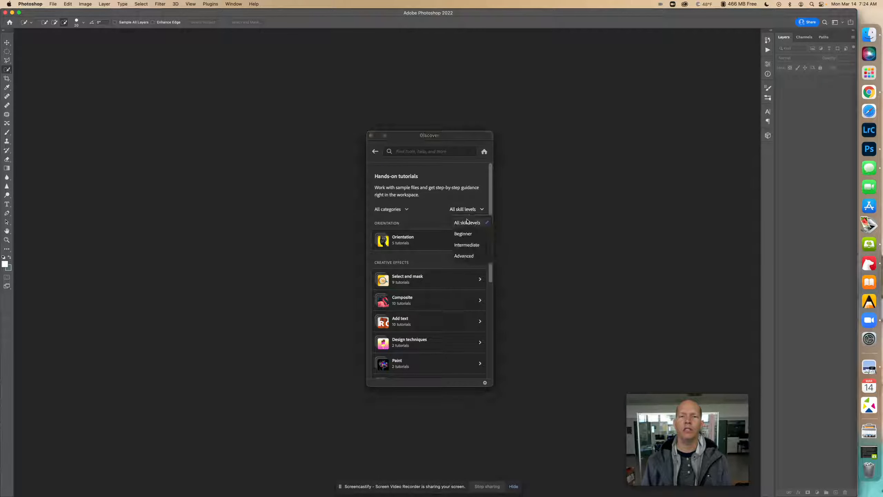
pyautogui.click(462, 233)
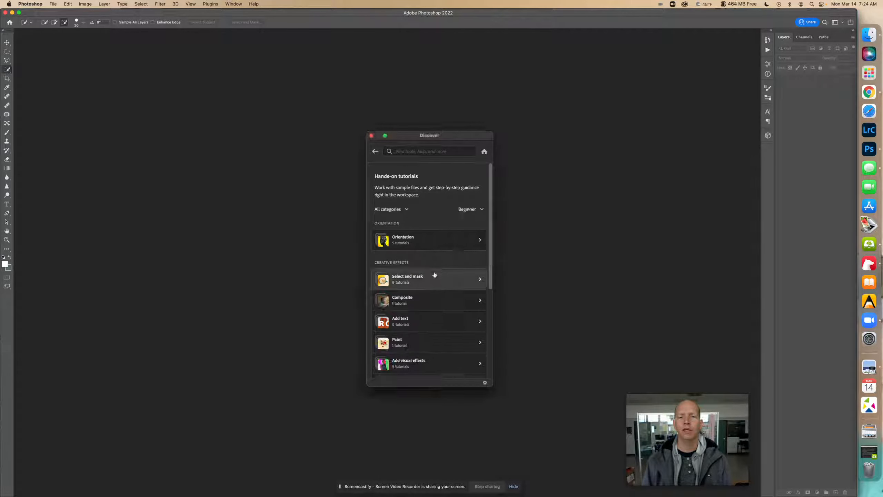
pyautogui.click(429, 278)
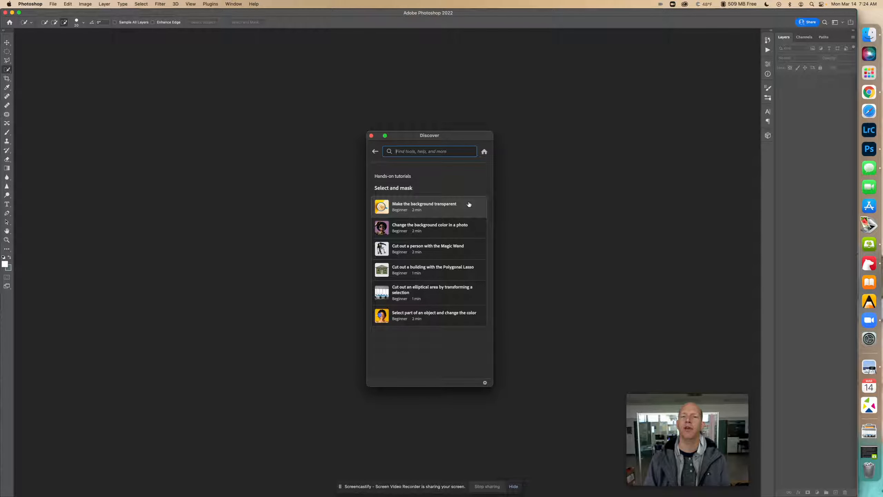
pyautogui.click(424, 206)
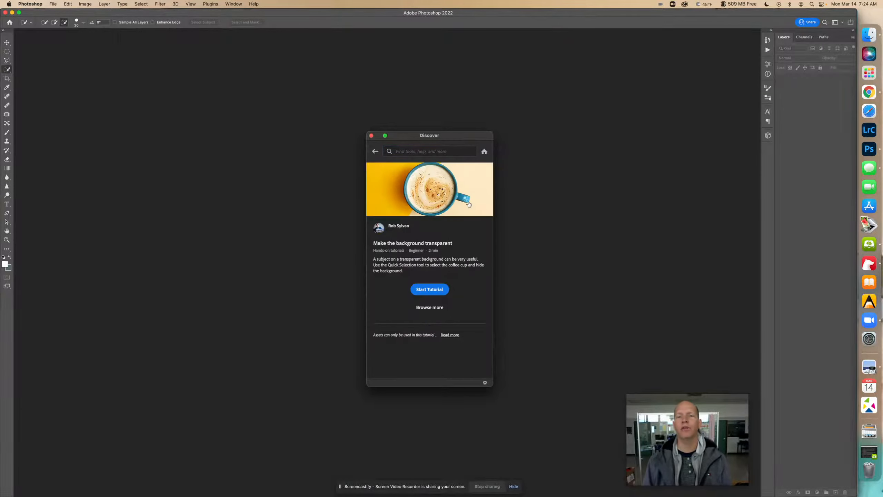
pyautogui.click(429, 289)
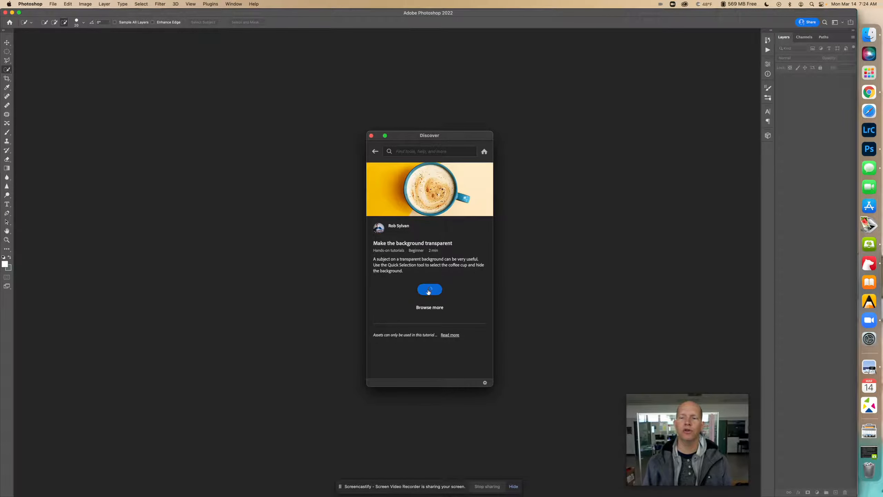
# - Reselect the Quick Selection tool and adjust its brush size and hardness
pyautogui.click(429, 289)
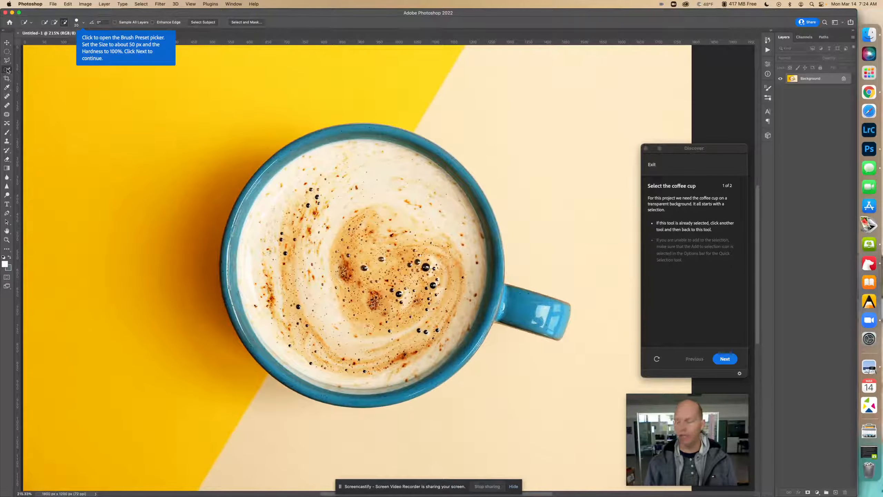
pyautogui.click(6, 70)
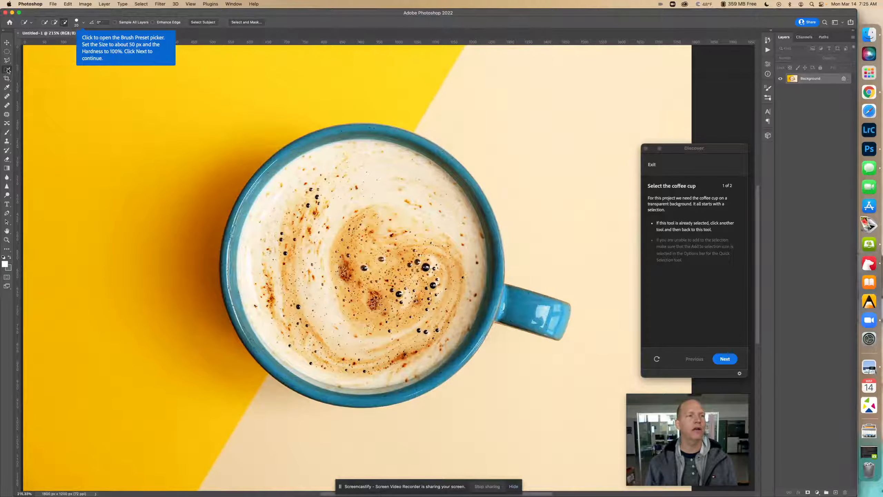
pyautogui.click(7, 70)
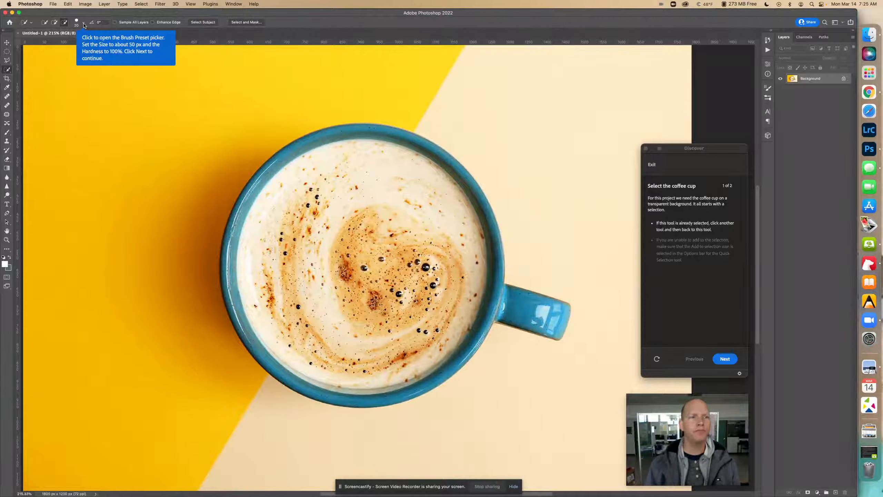
pyautogui.click(82, 22)
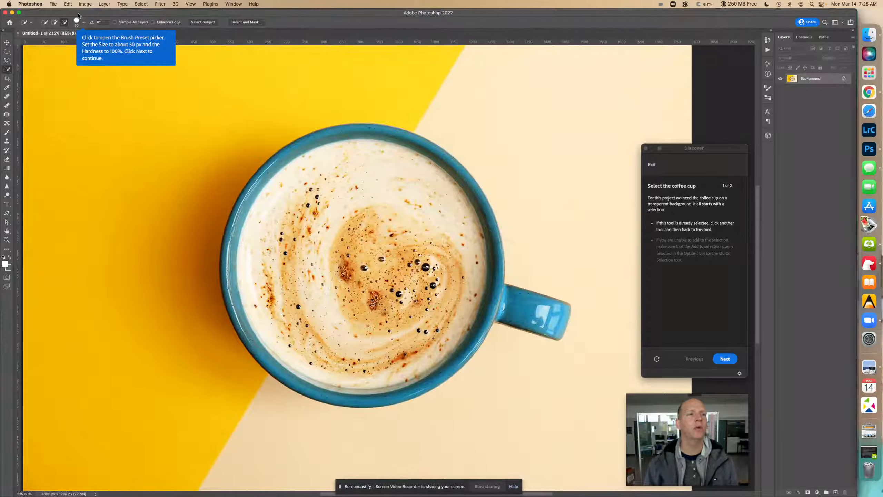
pyautogui.click(76, 22)
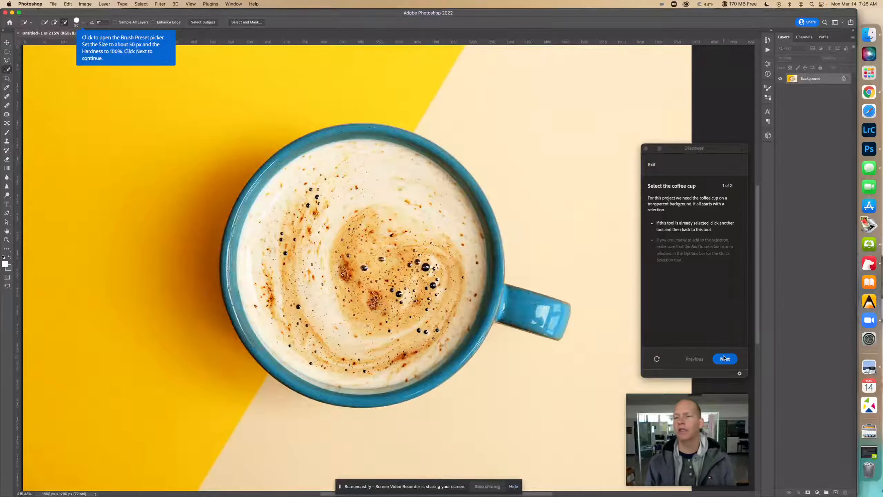
# - Advance through the tutorial's cup-selection step and its follow-up tips
pyautogui.click(724, 358)
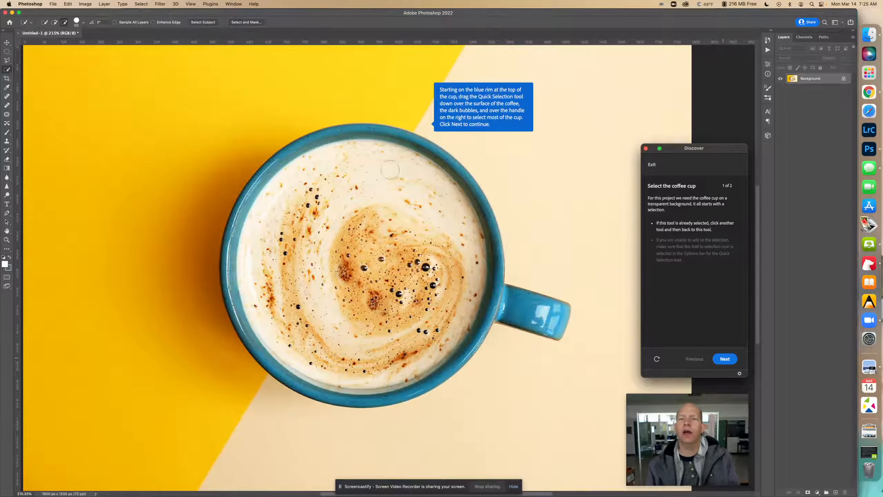
pyautogui.moveTo(375, 177)
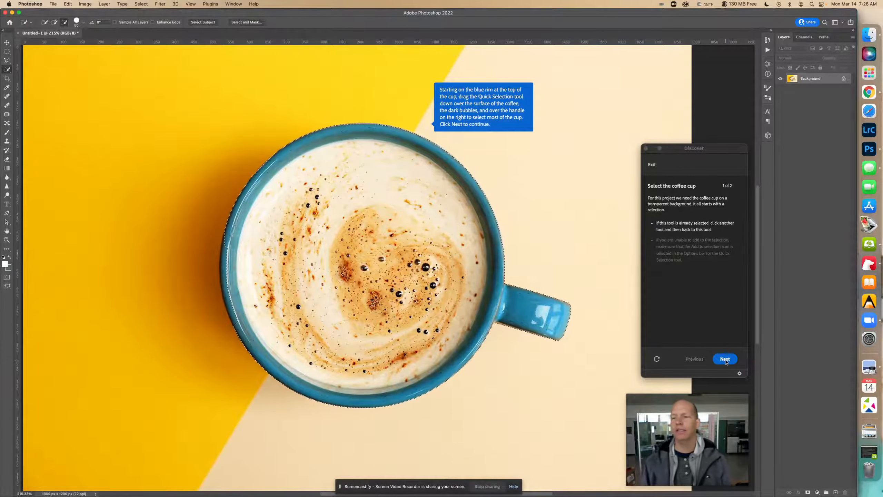
pyautogui.click(724, 359)
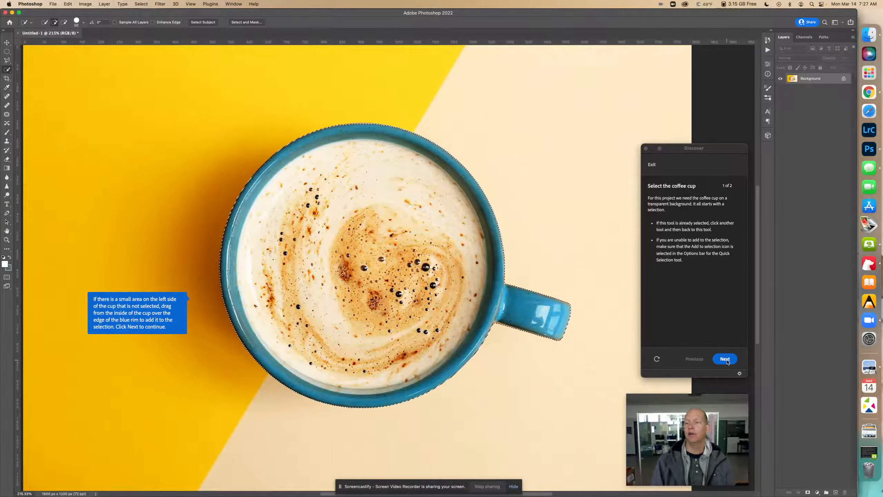
pyautogui.click(724, 359)
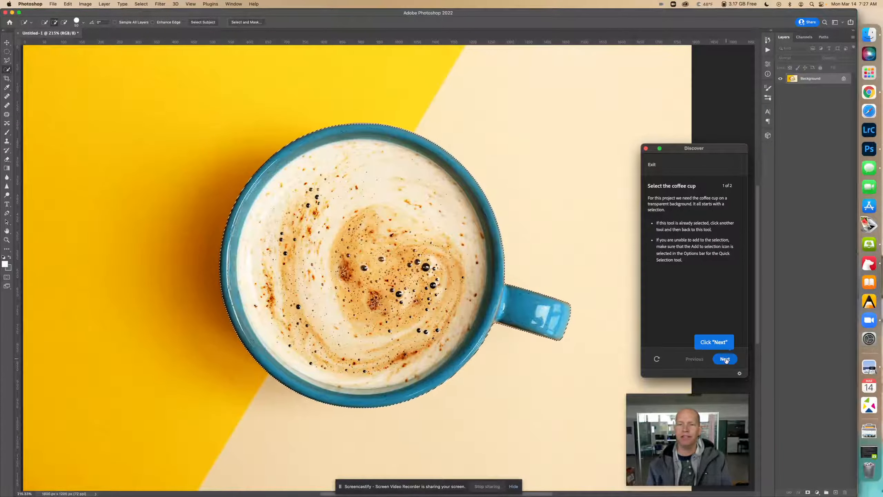
# - Advance the tutorial to the layer mask step
pyautogui.click(724, 359)
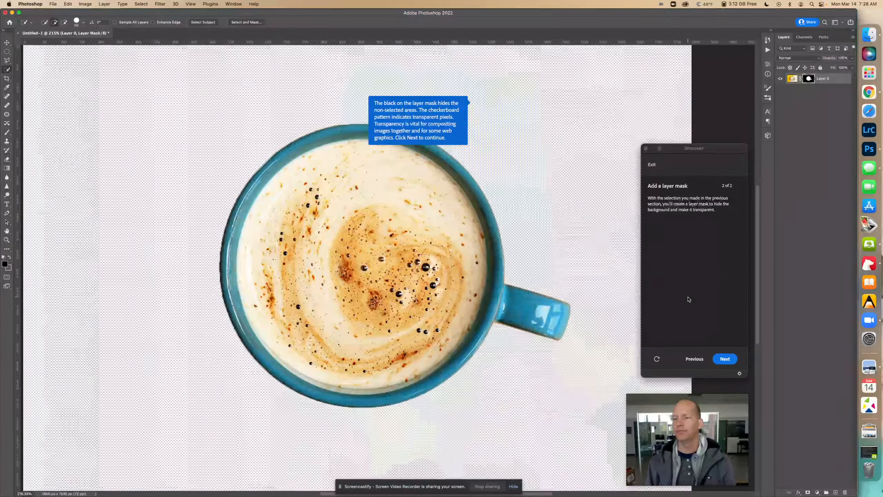
# - Continue to the trimming tip and set Image > Trim to use Transparent Pixels
pyautogui.click(725, 359)
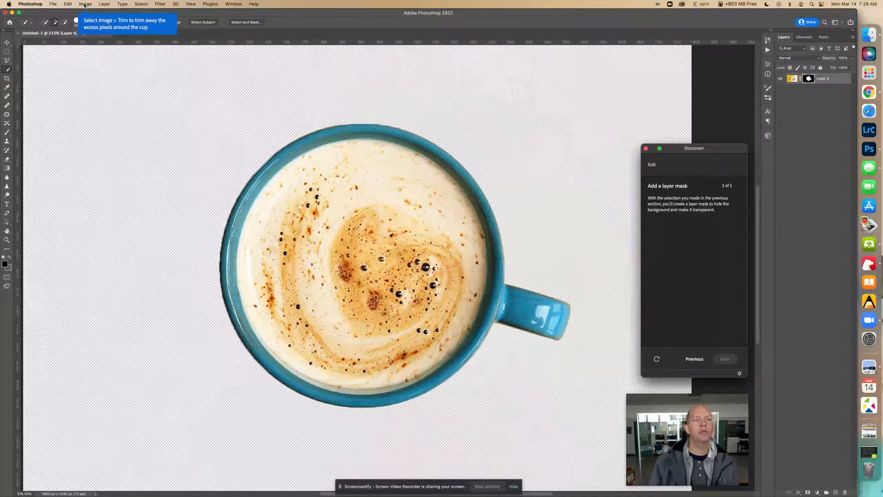
pyautogui.click(86, 4)
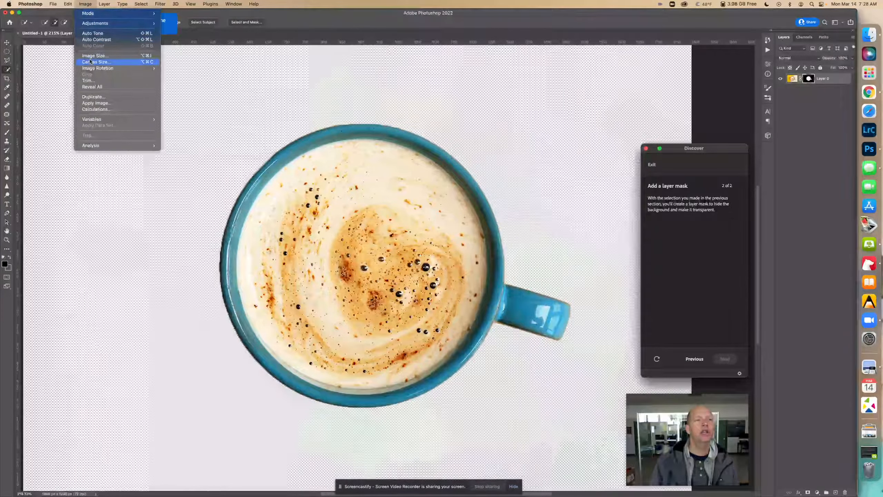
pyautogui.moveTo(99, 83)
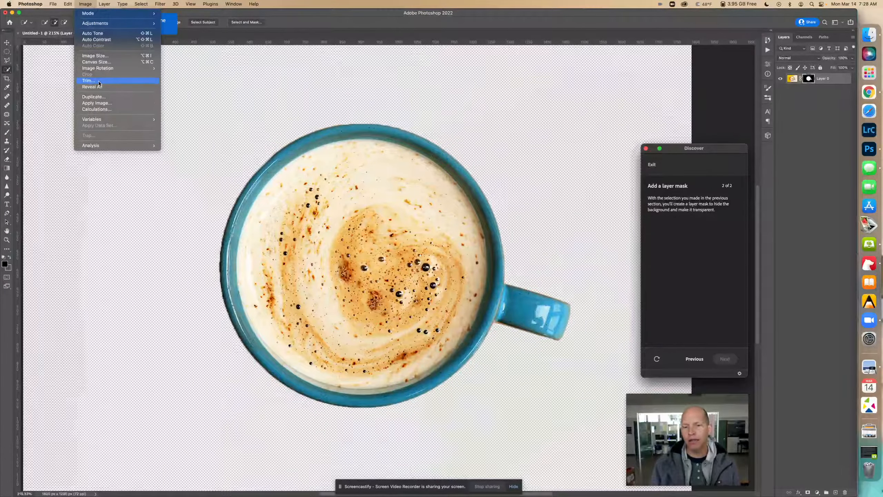
pyautogui.click(89, 81)
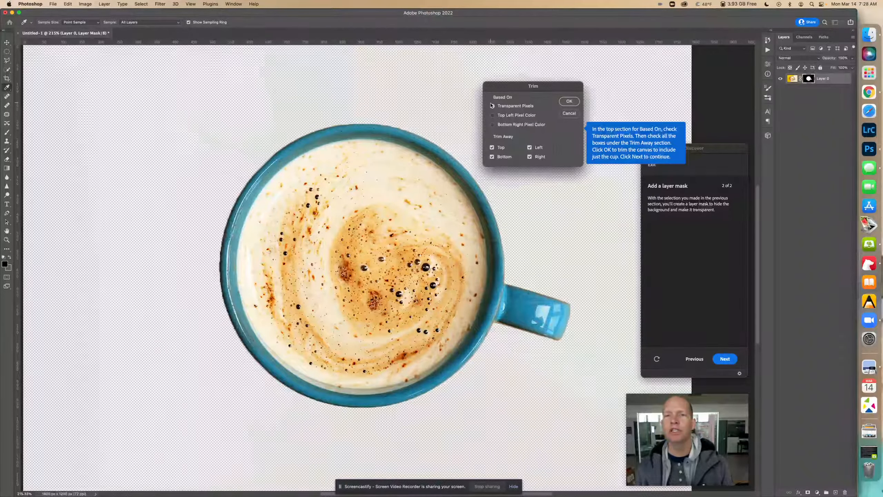
pyautogui.click(493, 106)
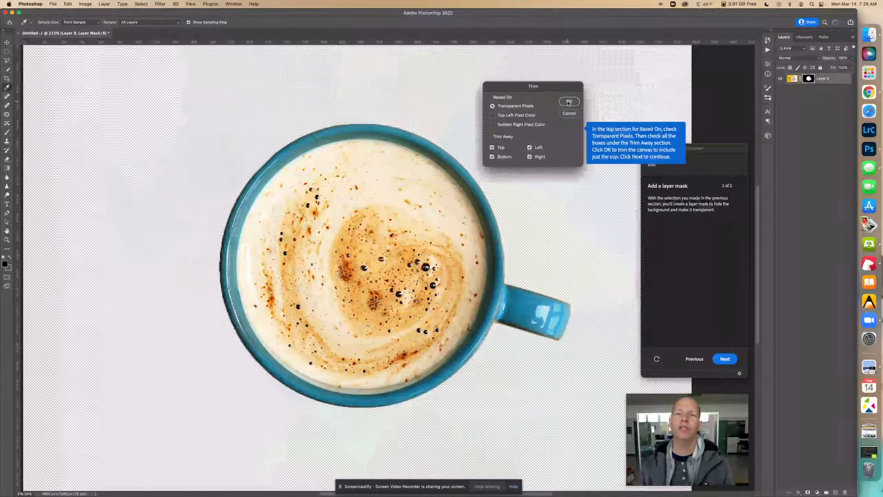
# - Apply the transparent-pixel trim and advance to the tutorial's completion screen
pyautogui.click(569, 101)
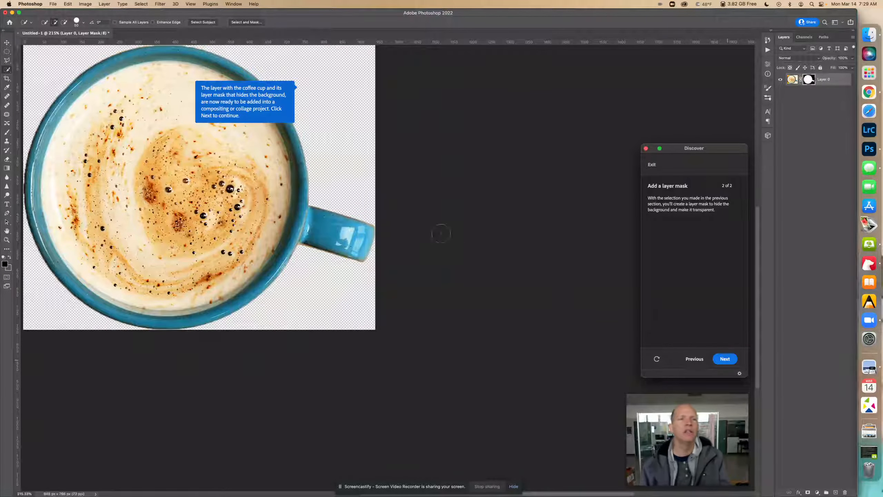
pyautogui.moveTo(401, 181)
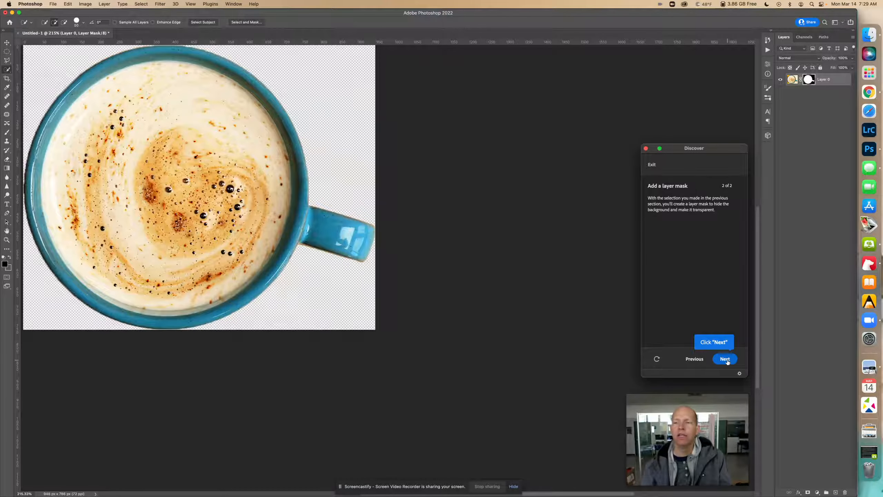
pyautogui.click(724, 359)
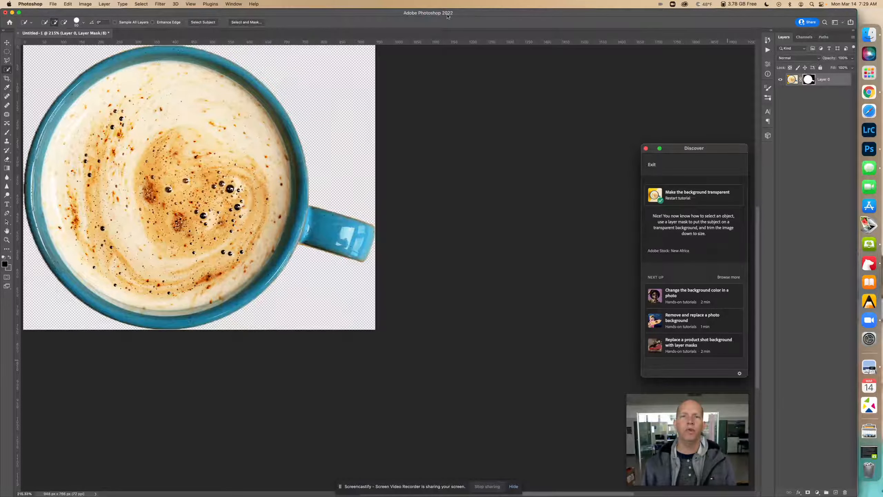
# - Choose Save a Copy from the File menu
pyautogui.click(53, 4)
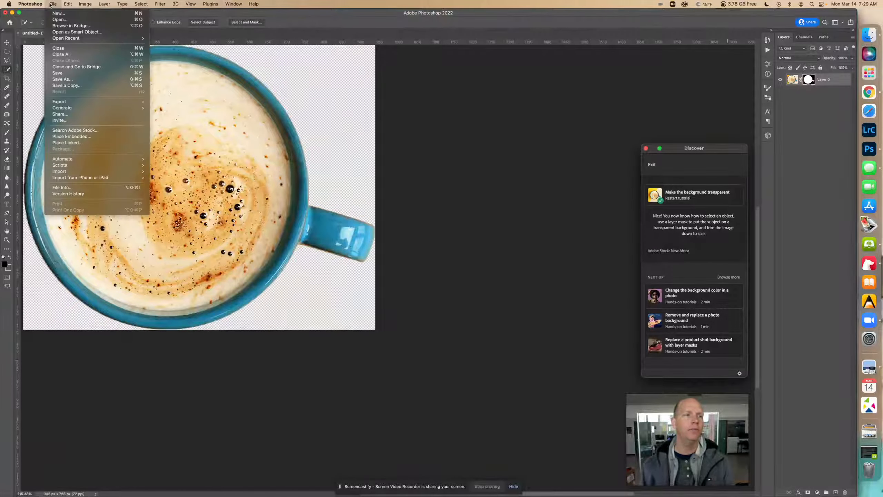
pyautogui.moveTo(79, 85)
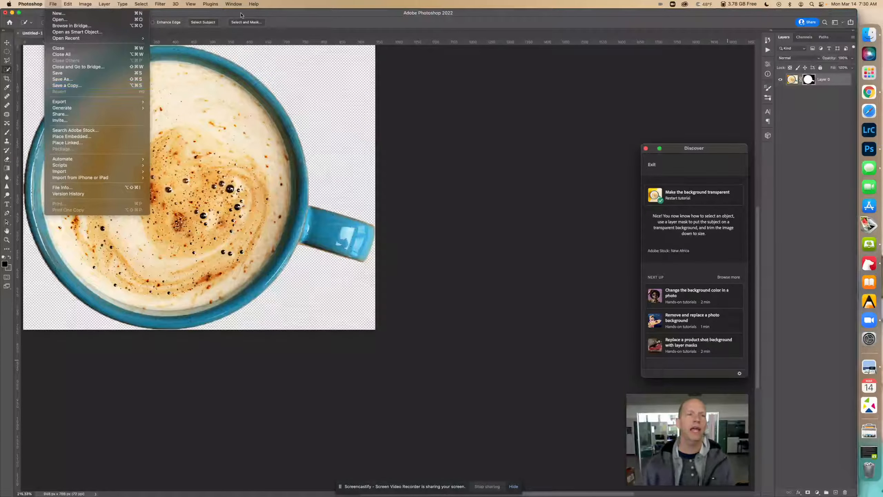
pyautogui.click(62, 79)
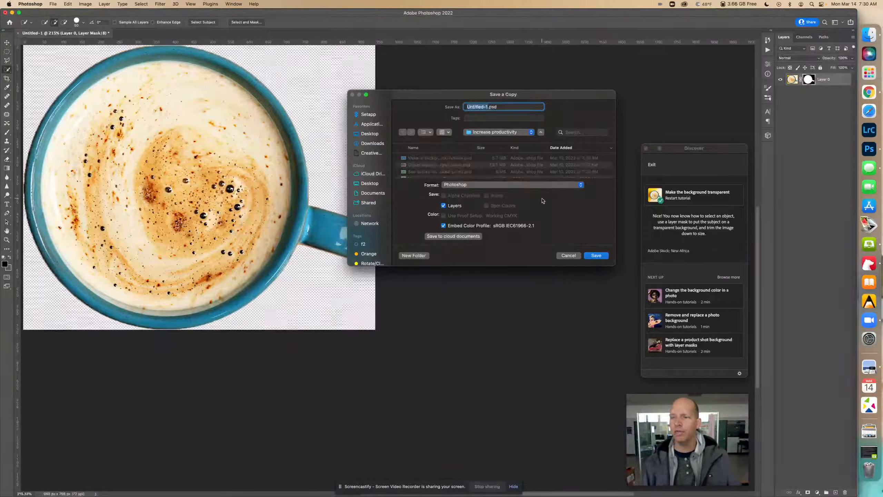
# - Name the copy 'Make Background Transparent' with the suffix '- Matt Georg'
pyautogui.write('Make Background Transparent.psd')
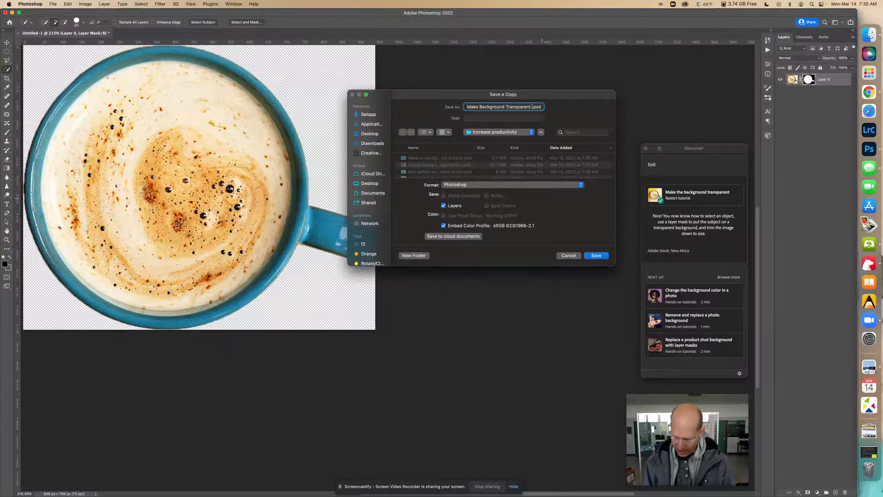
pyautogui.write('- M')
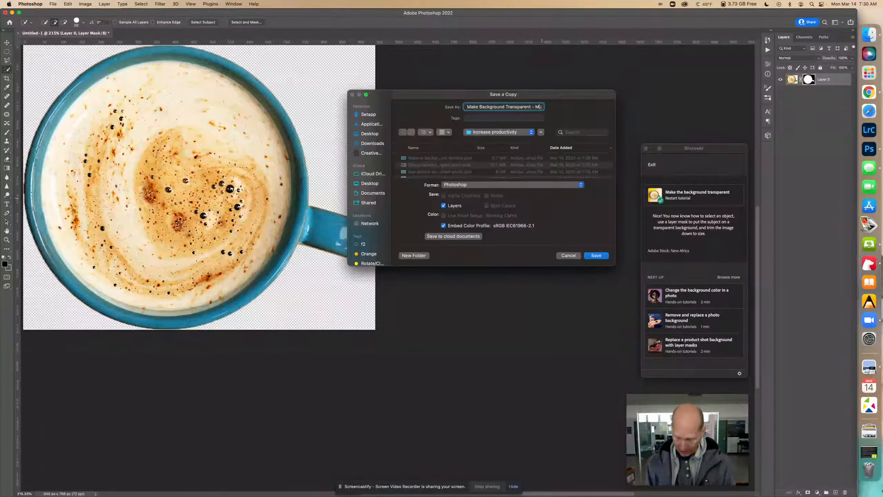
pyautogui.write('Matt George.psd')
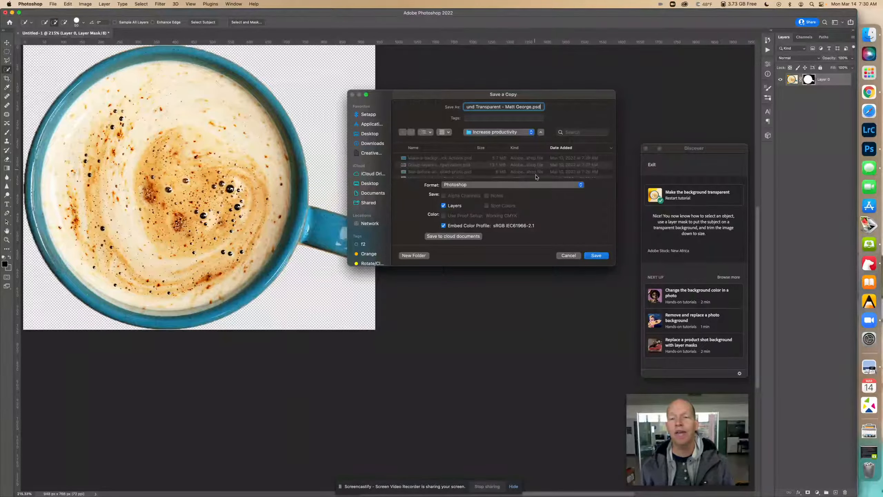
# - Save the copy as a JPEG in Downloads, accepting the JPEG options
pyautogui.click(512, 184)
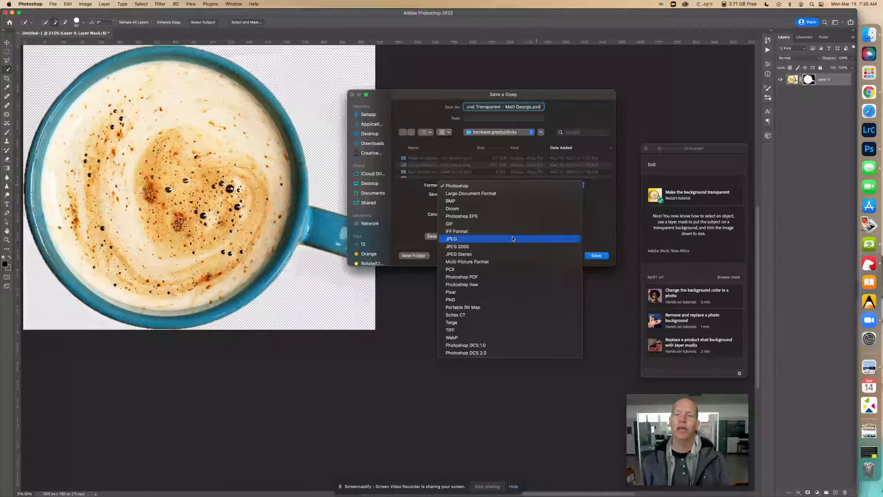
pyautogui.click(451, 238)
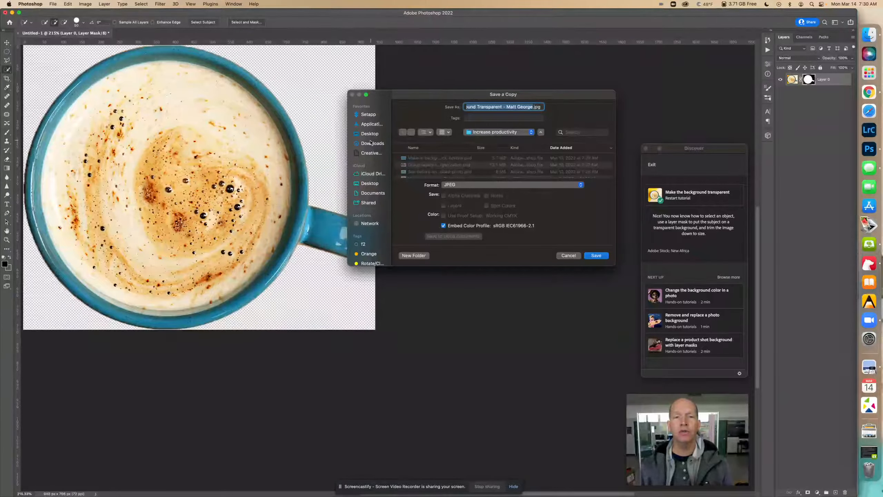
pyautogui.click(372, 143)
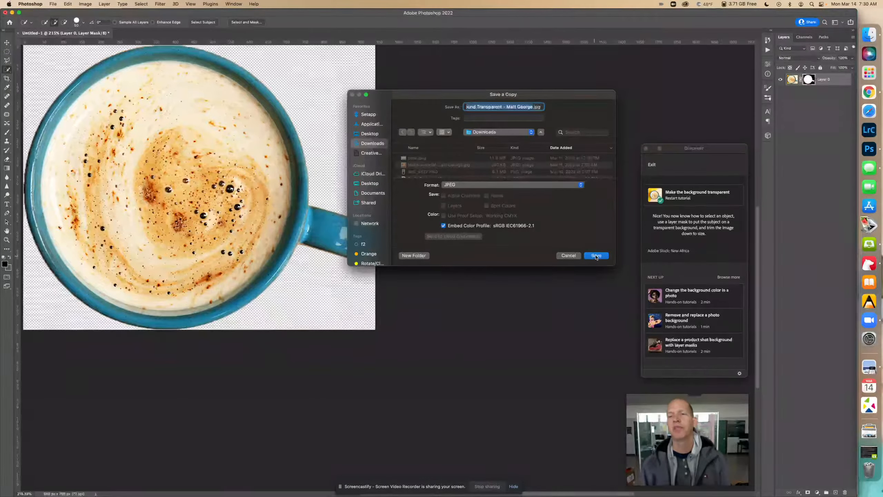
pyautogui.click(596, 256)
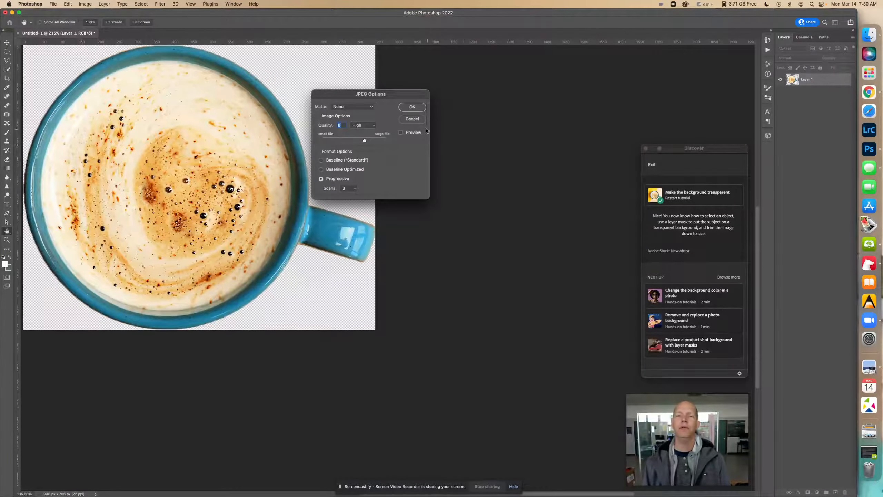
pyautogui.click(411, 119)
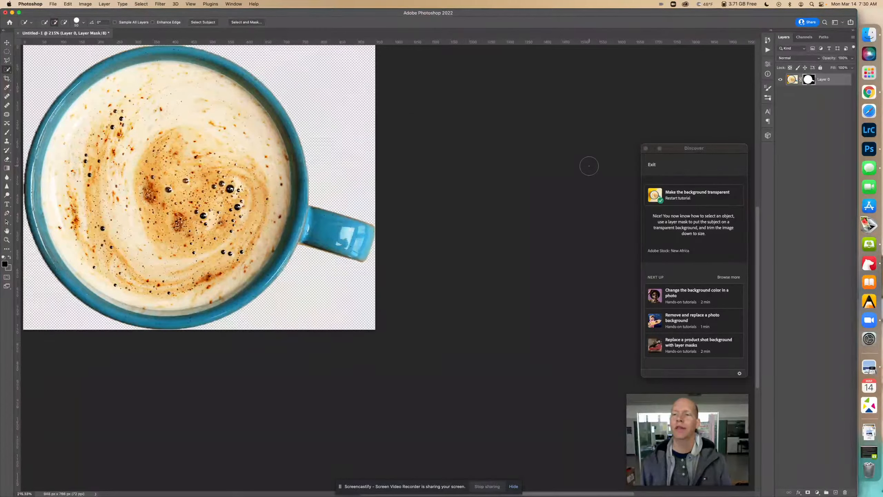
pyautogui.moveTo(744, 113)
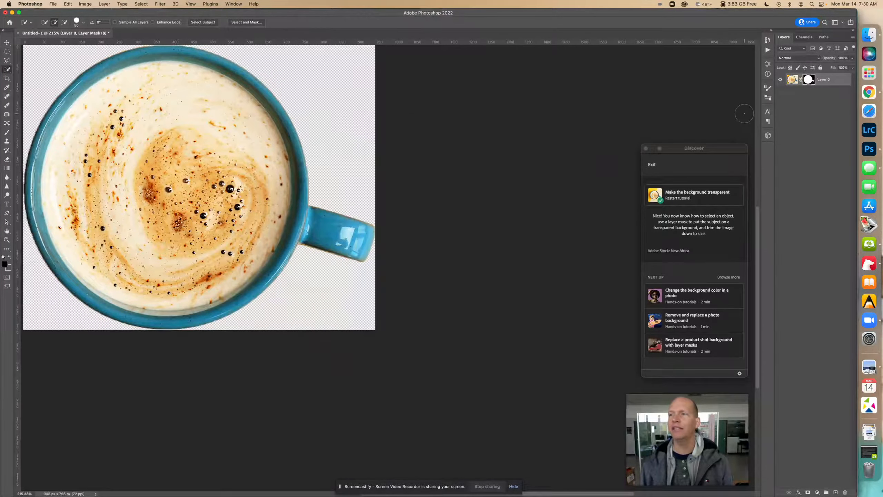